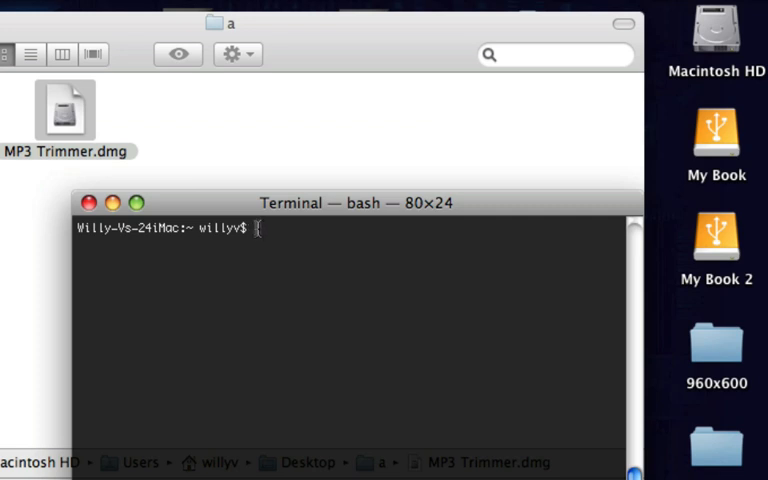
mouse_move(269, 364)
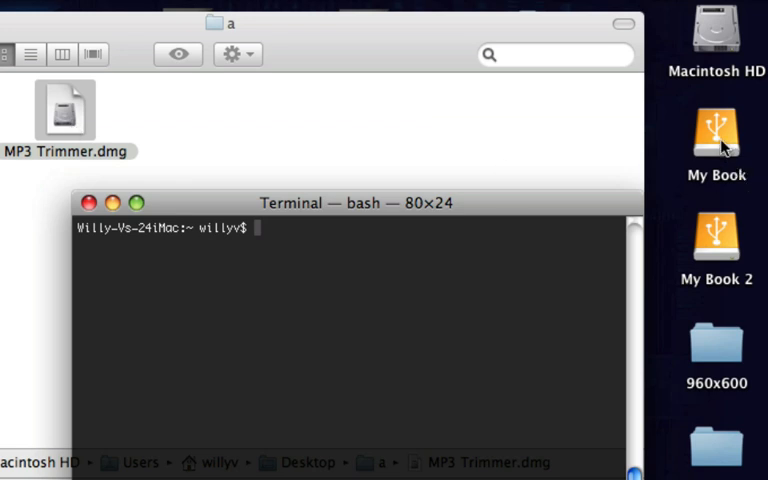
mouse_move(715, 230)
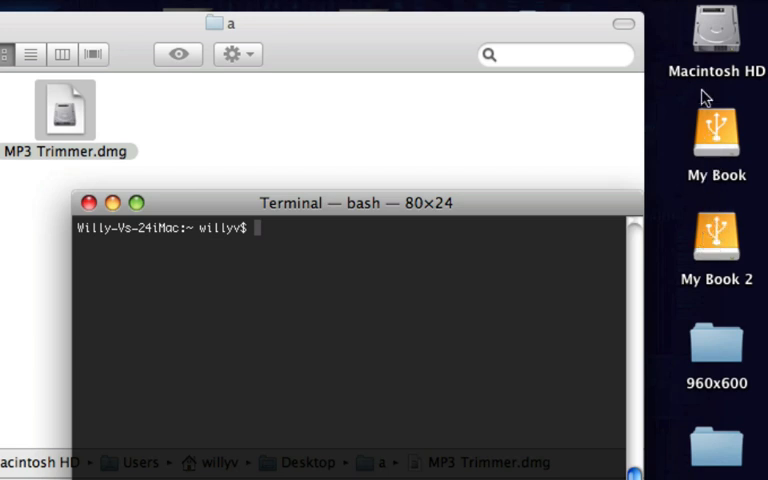
mouse_move(715, 89)
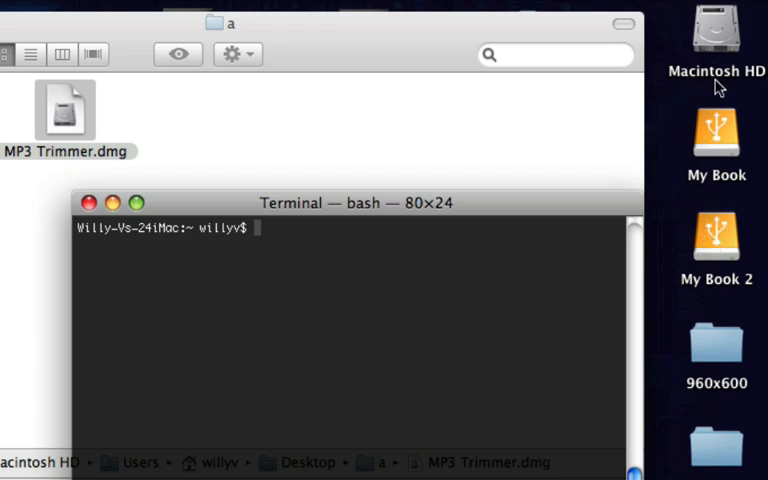
mouse_move(462, 202)
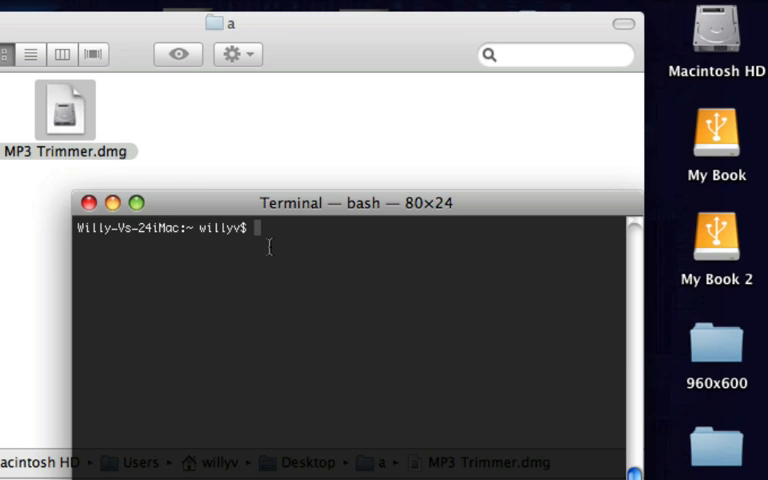
Type 'hdiutil mount' at the bash prompt without running it
type("hd")
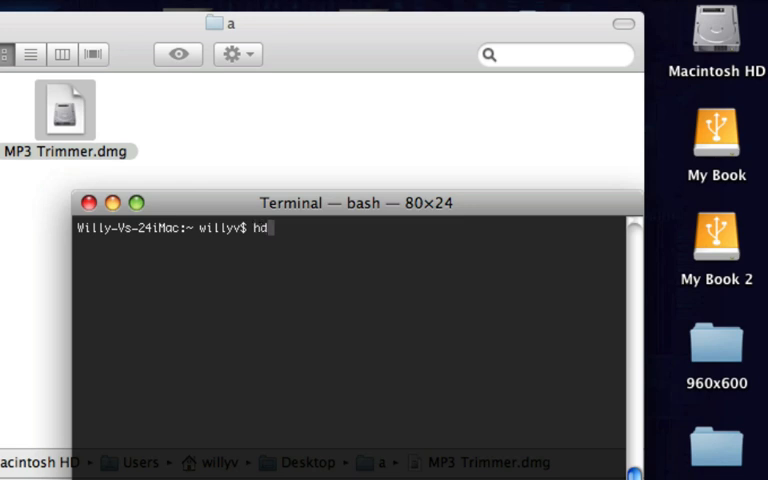
type("i")
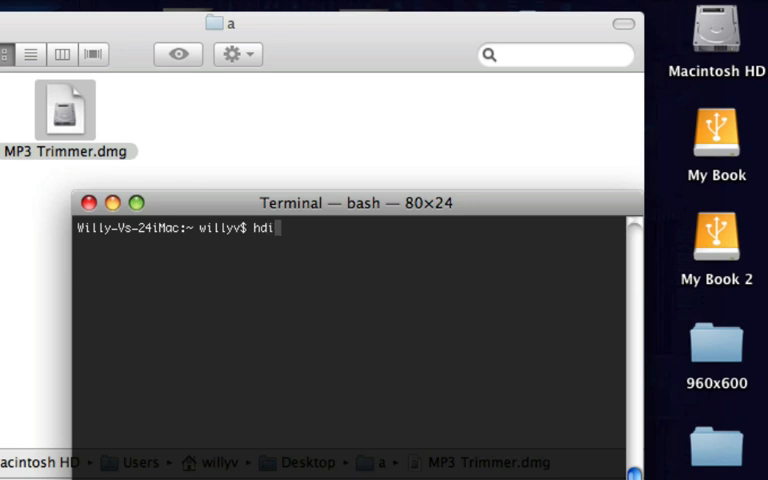
type("util")
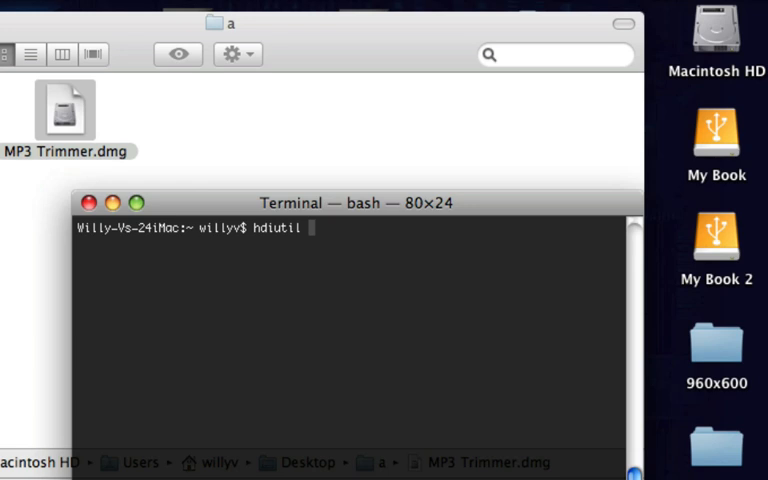
type("mount")
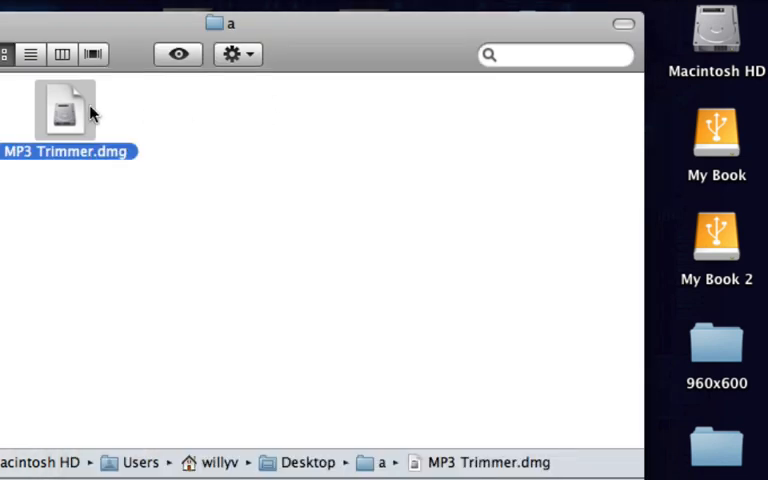
mouse_move(65, 110)
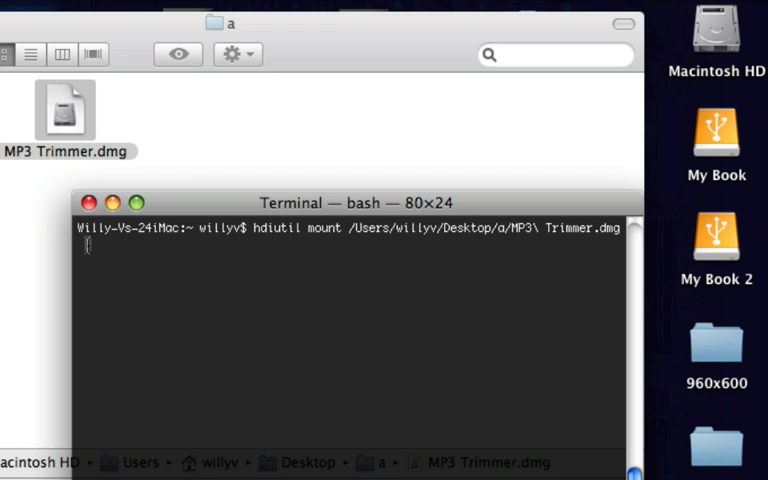
Run hdiutil mount on MP3 Trimmer.dmg, mounting it at /Volumes/MP3 Trimmer 2.8
key("Return")
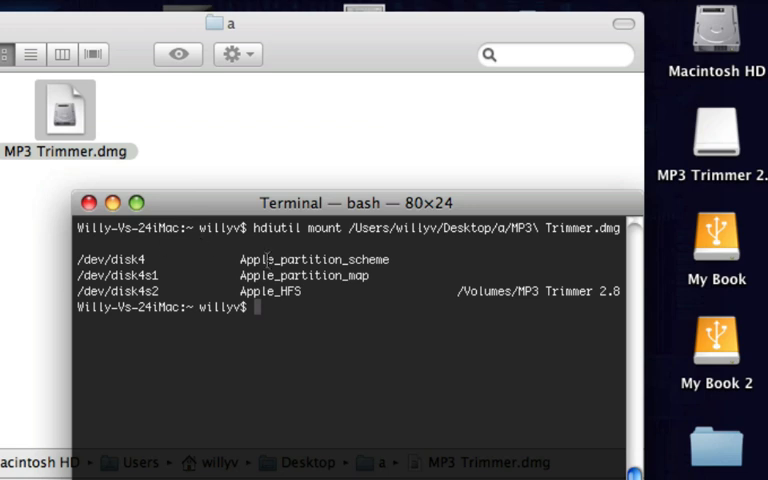
mouse_move(723, 148)
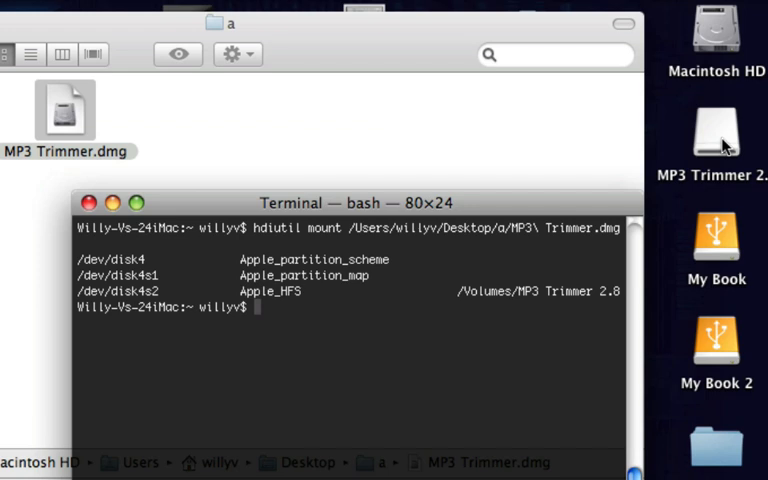
mouse_move(282, 207)
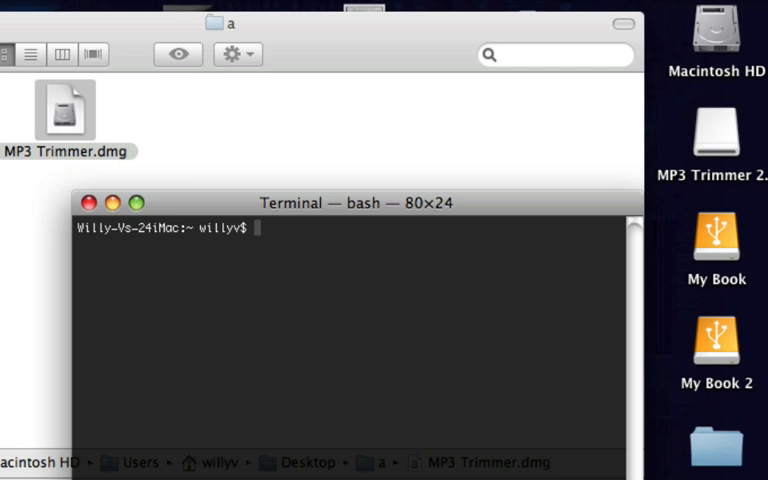
Type 'hdiutil unmount' at the cleared prompt, leaving the target volume blank
type("hdi")
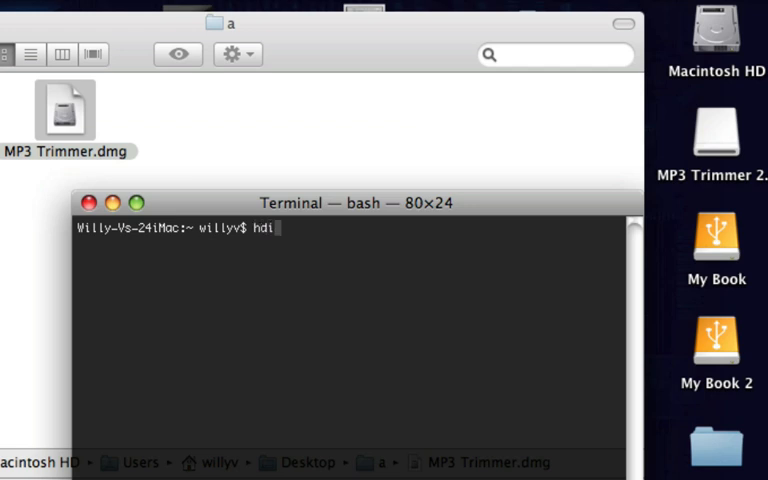
type("ut")
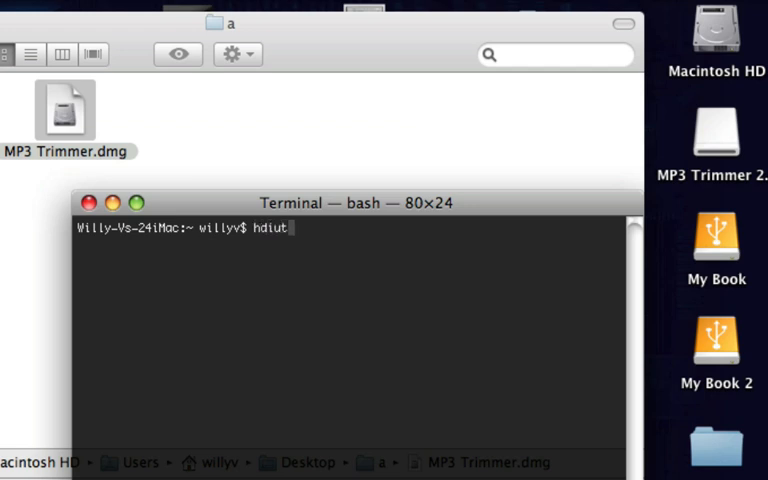
type("il")
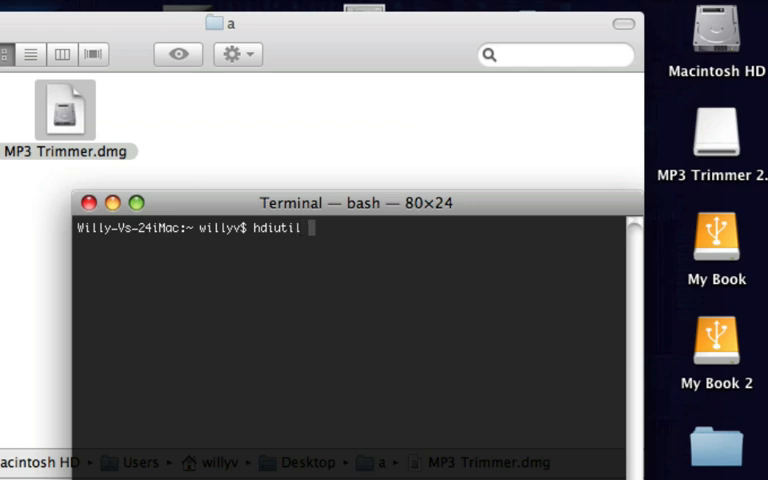
type("u")
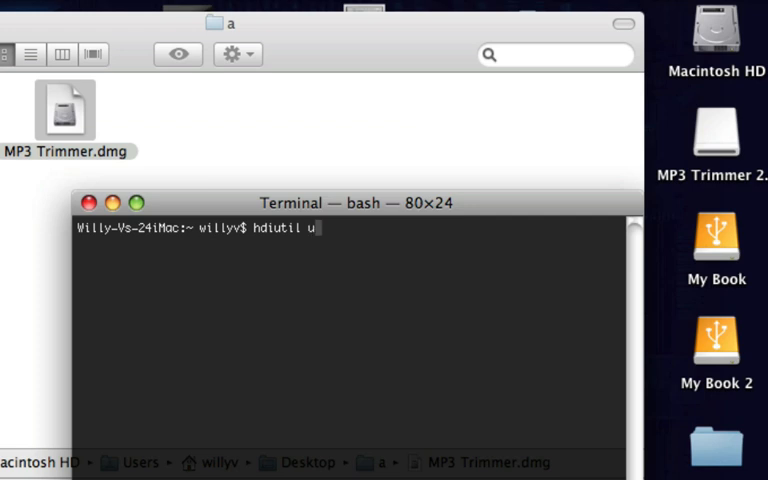
type("nmount")
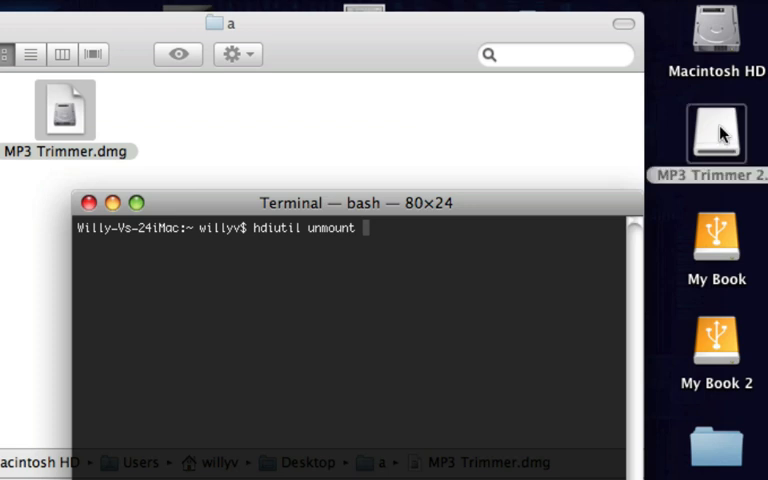
Add /Volumes/MP3 Trimmer 2.8 as the unmount target using the desktop volume
left_click(715, 135)
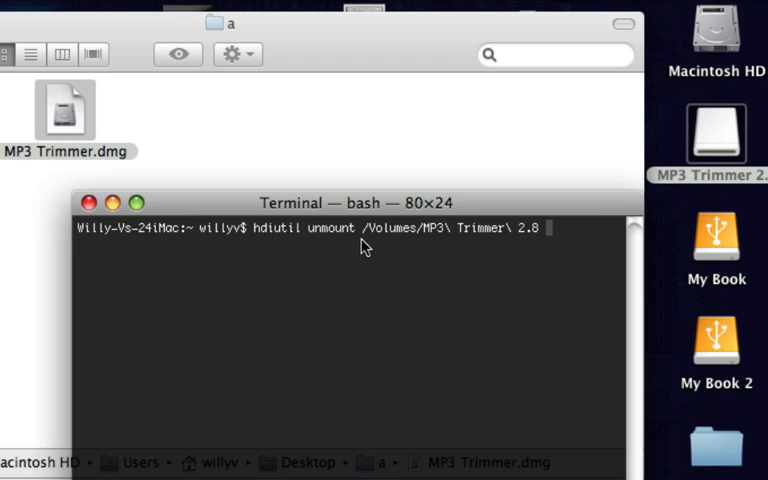
mouse_move(503, 245)
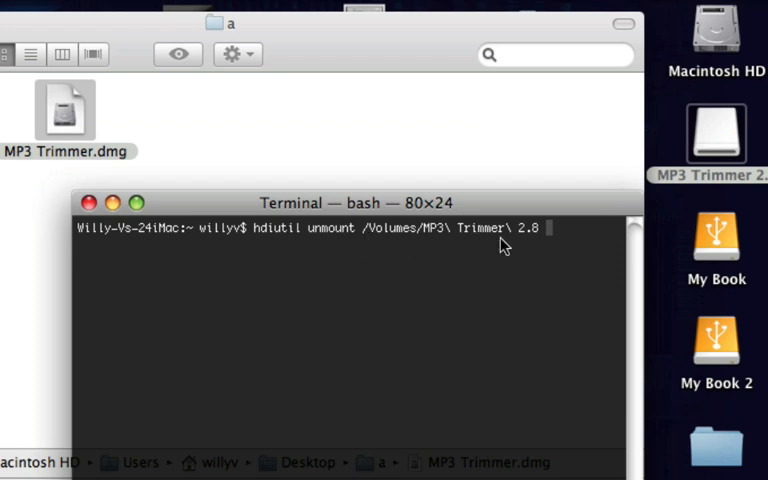
mouse_move(430, 245)
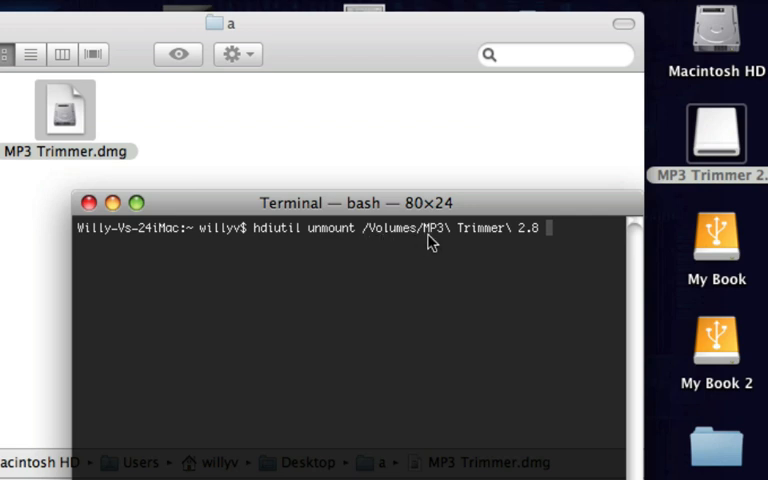
mouse_move(258, 243)
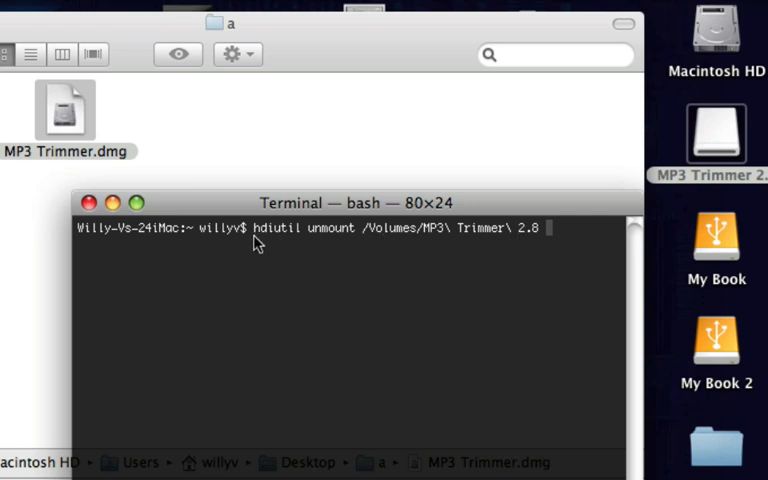
mouse_move(280, 243)
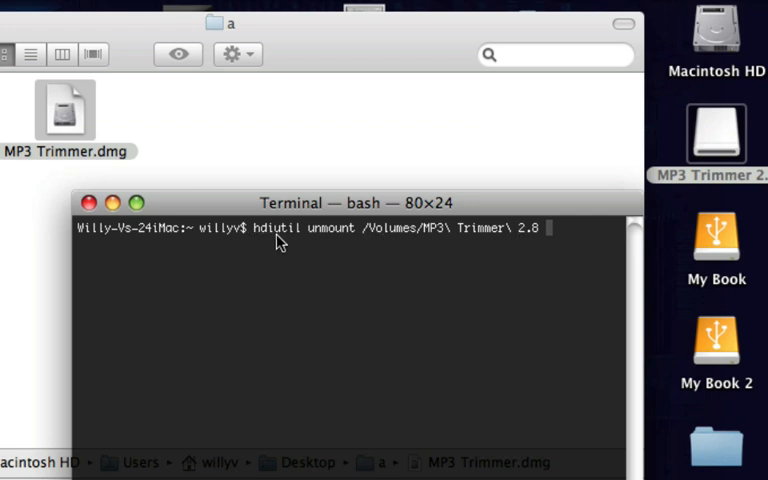
mouse_move(357, 244)
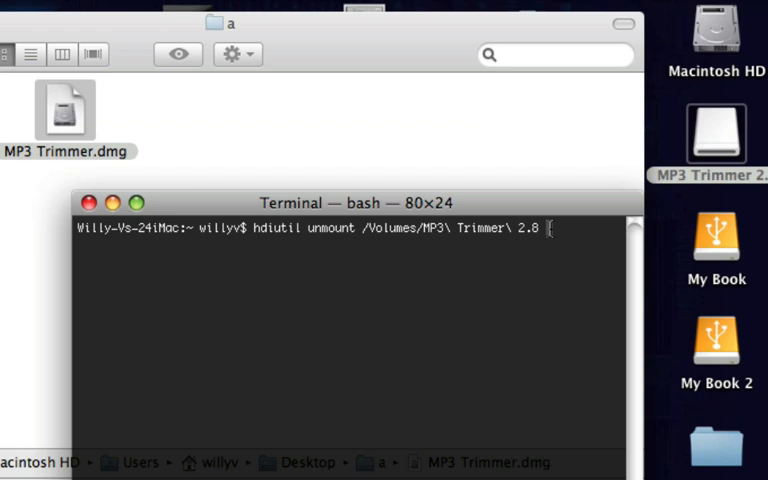
Unmount /Volumes/MP3 Trimmer 2.8, then type 'clear' at the prompt
key("Return")
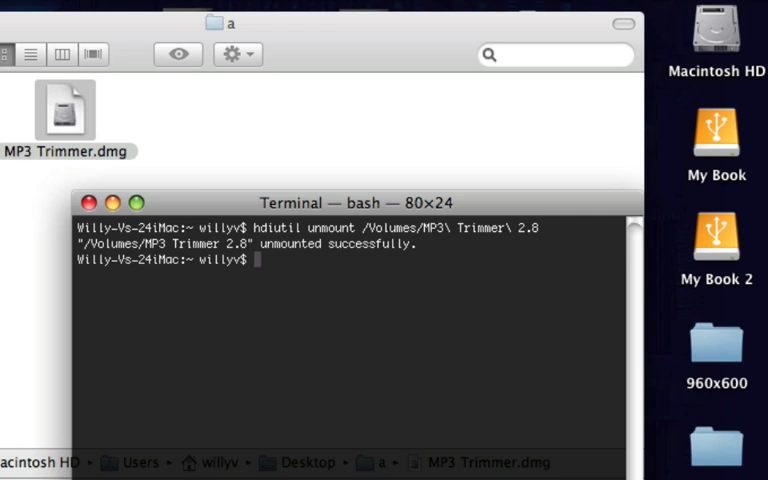
type("clear")
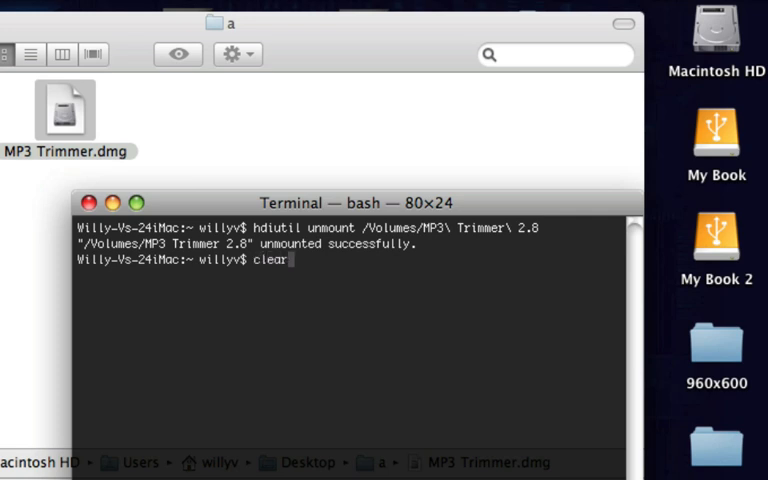